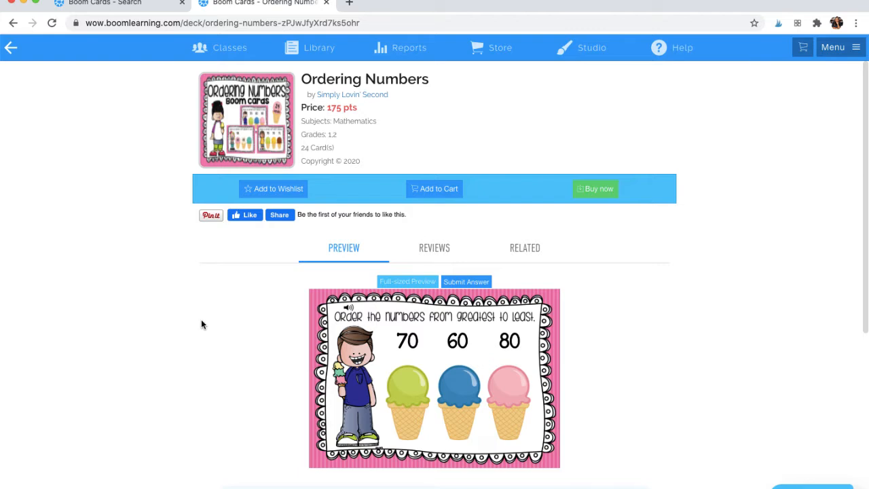
mouse_move(347, 115)
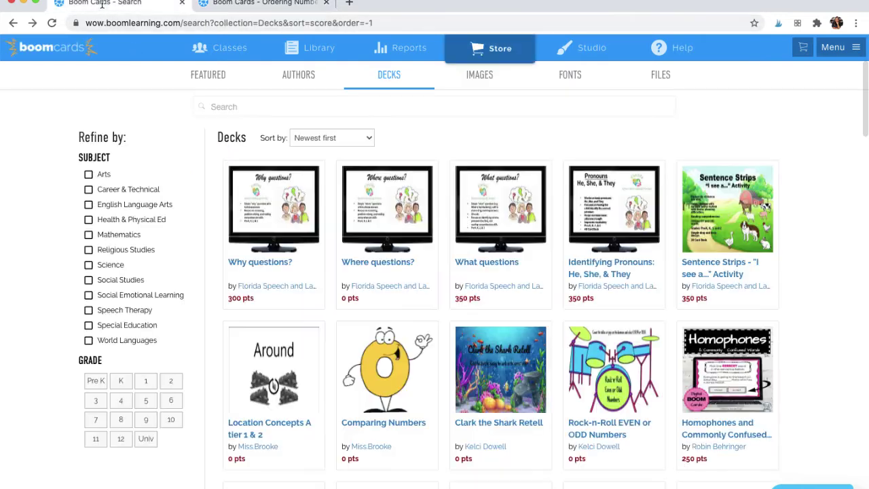
mouse_move(386, 193)
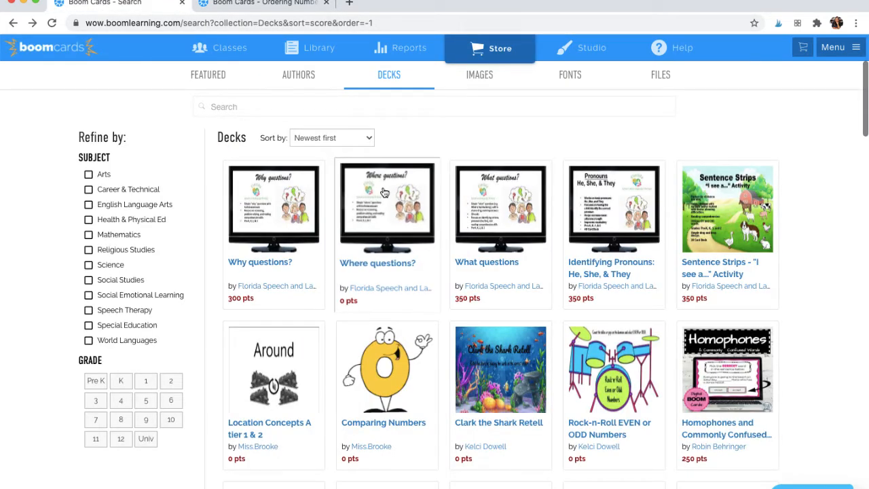
mouse_move(805, 46)
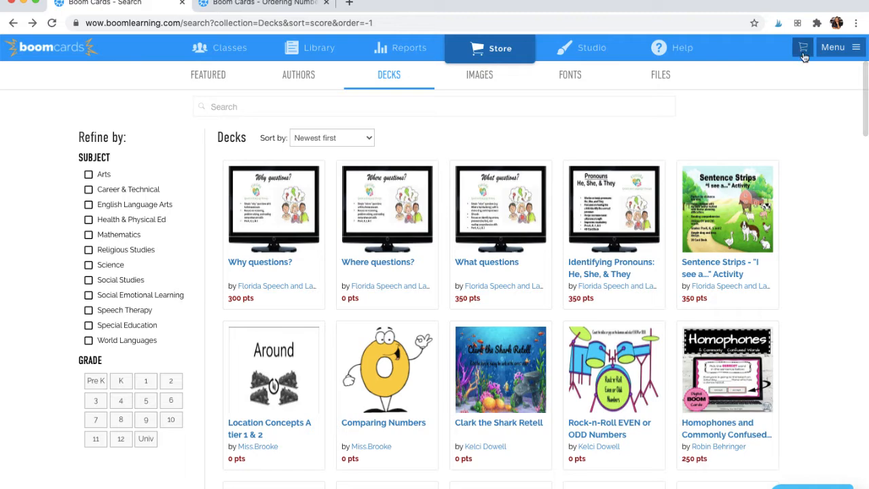
From the checkout cart with 0 pts, choose the 400-point / $5 credit package
left_click(802, 47)
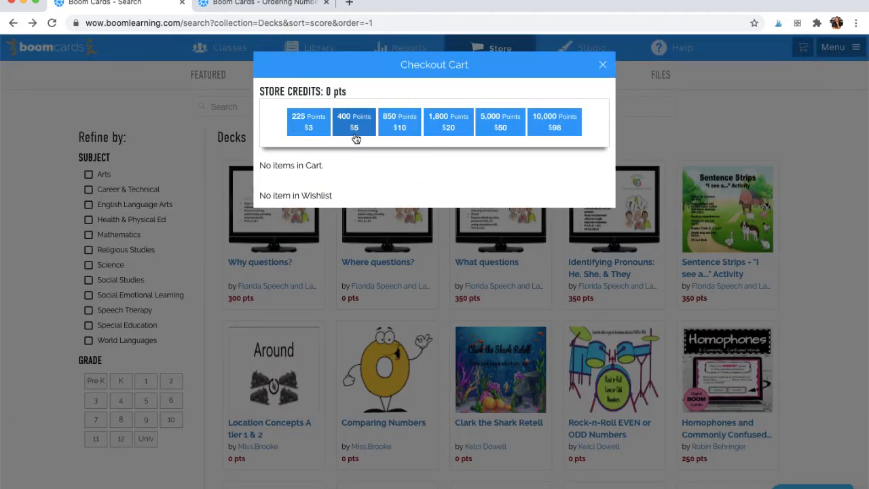
mouse_move(532, 188)
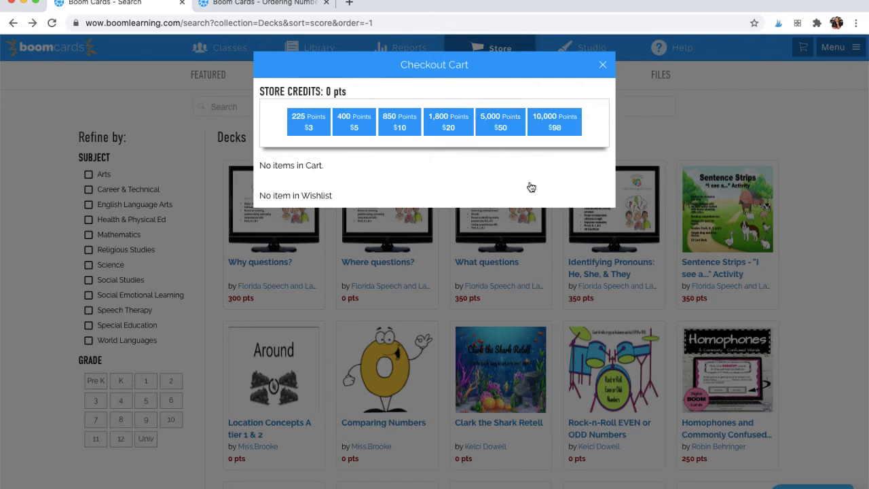
mouse_move(359, 168)
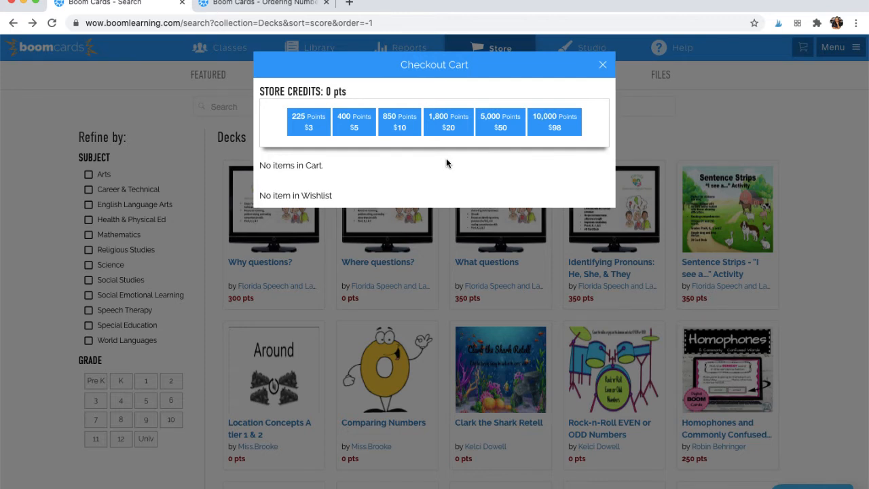
mouse_move(372, 131)
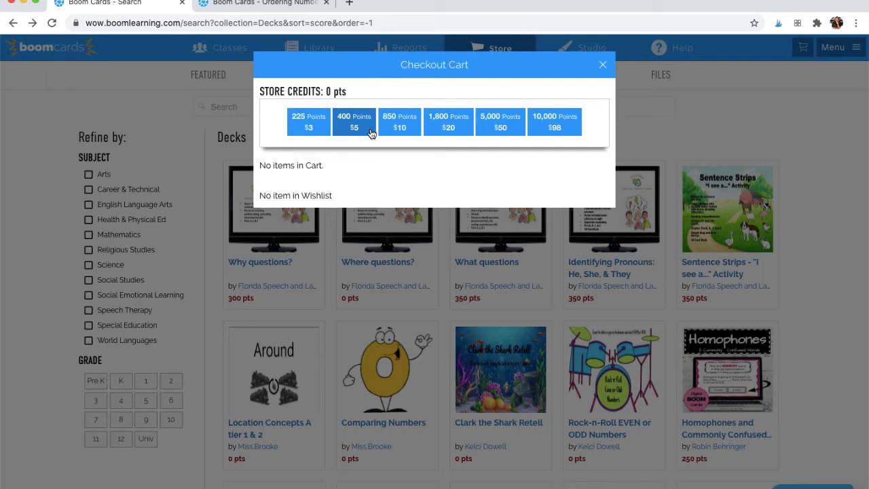
left_click(353, 123)
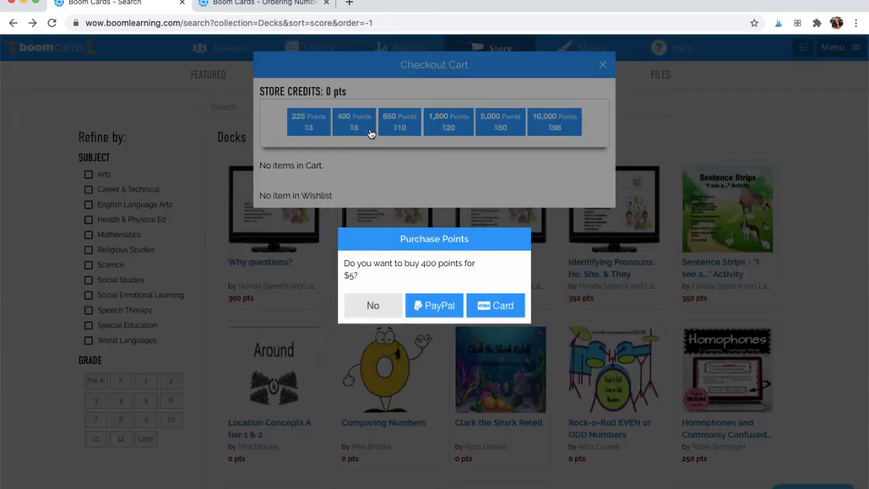
mouse_move(239, 418)
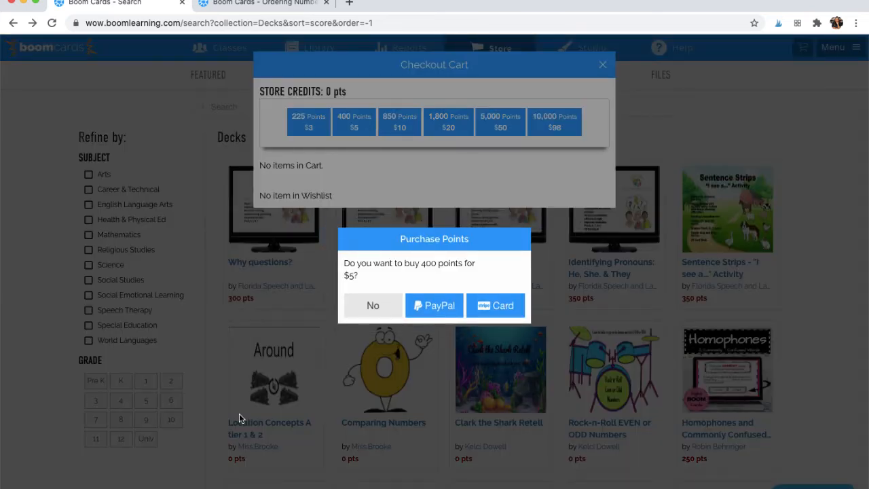
mouse_move(427, 280)
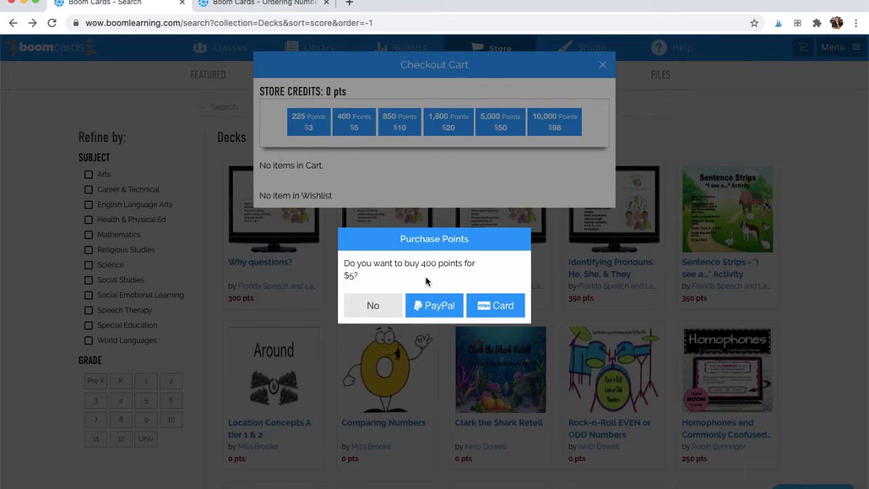
Pay via PayPal to credit 400 points, then start buying the Ordering Numbers deck
left_click(496, 305)
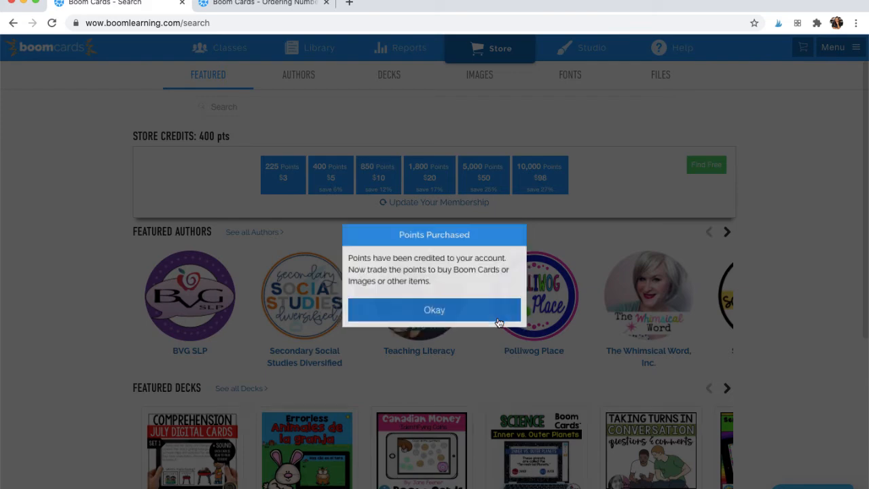
left_click(435, 310)
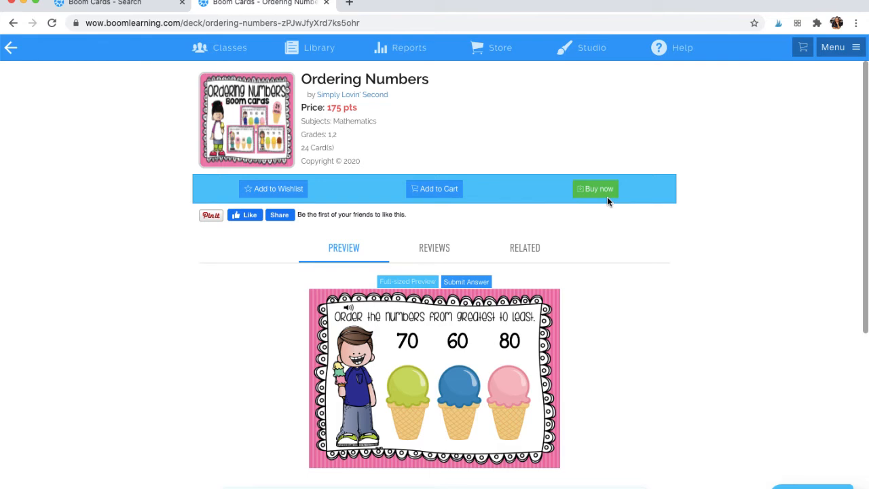
left_click(595, 189)
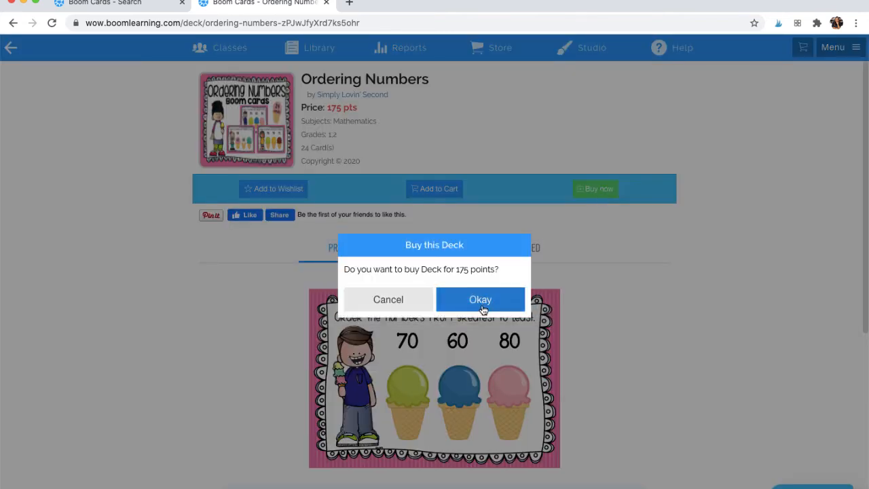
Confirm the 175-point Ordering Numbers deck purchase and return to the store
left_click(481, 299)
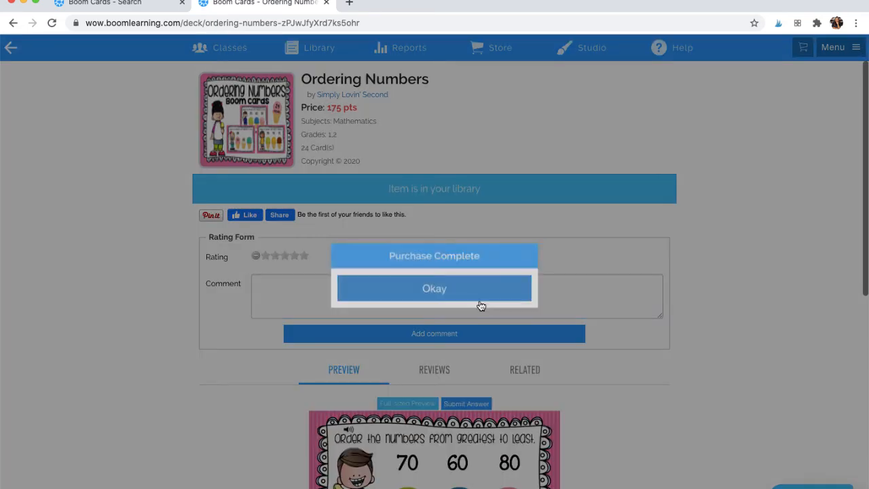
left_click(435, 288)
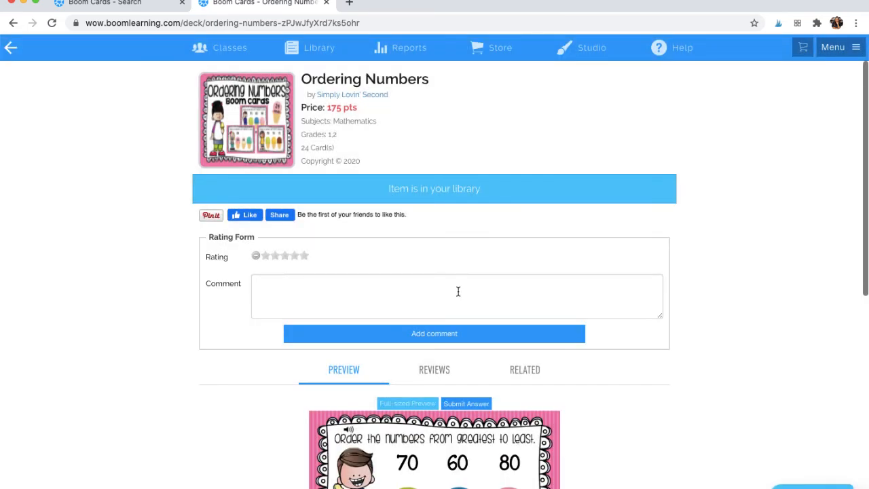
mouse_move(484, 189)
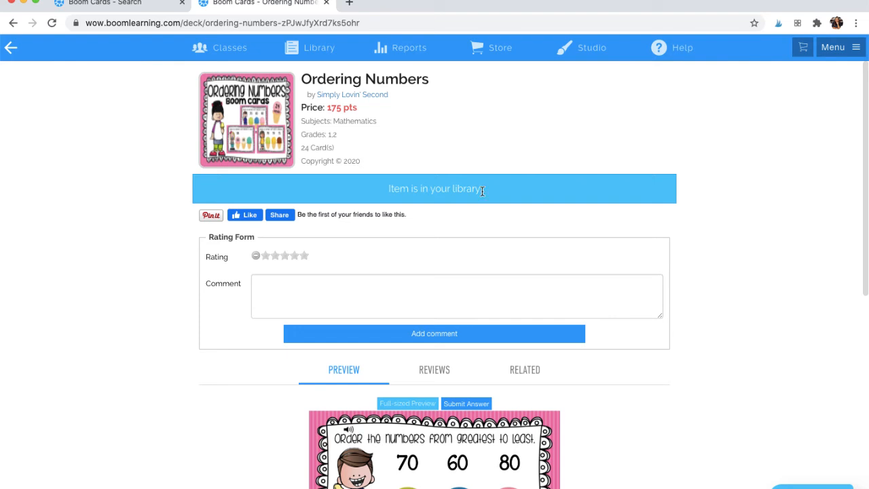
left_click(500, 47)
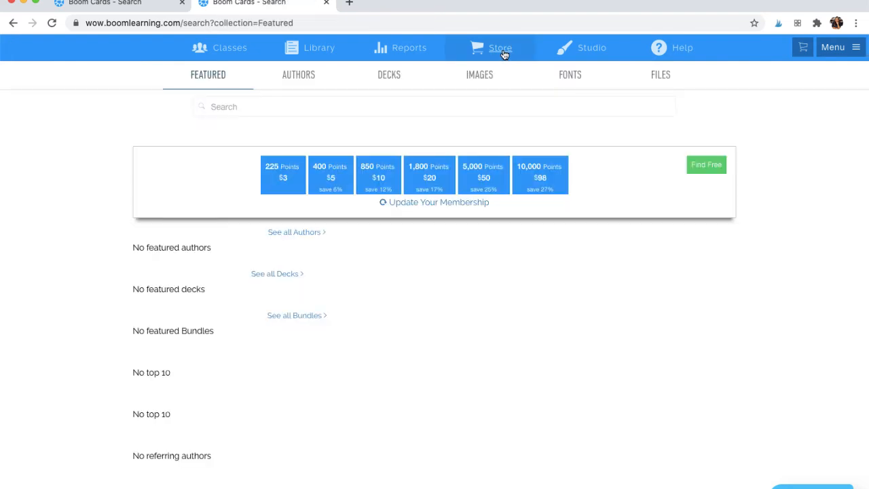
Search the store for "ordering numbers" to list matching decks
left_click(499, 48)
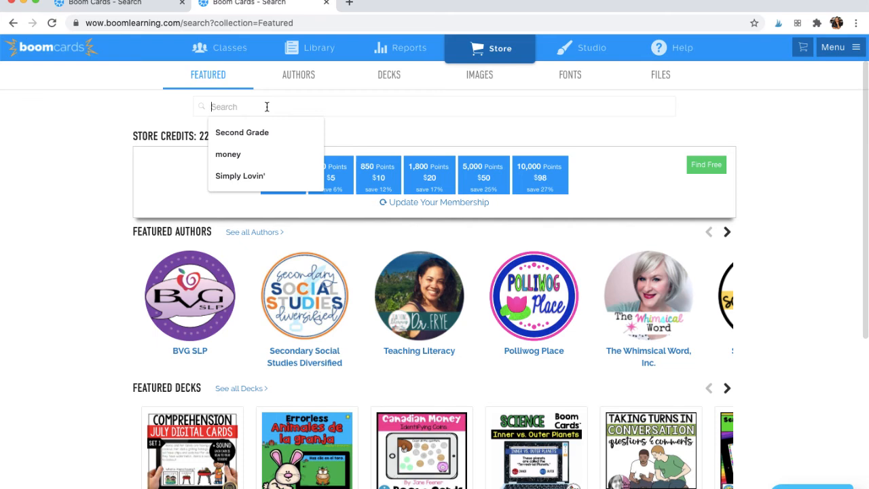
type("ordering numb")
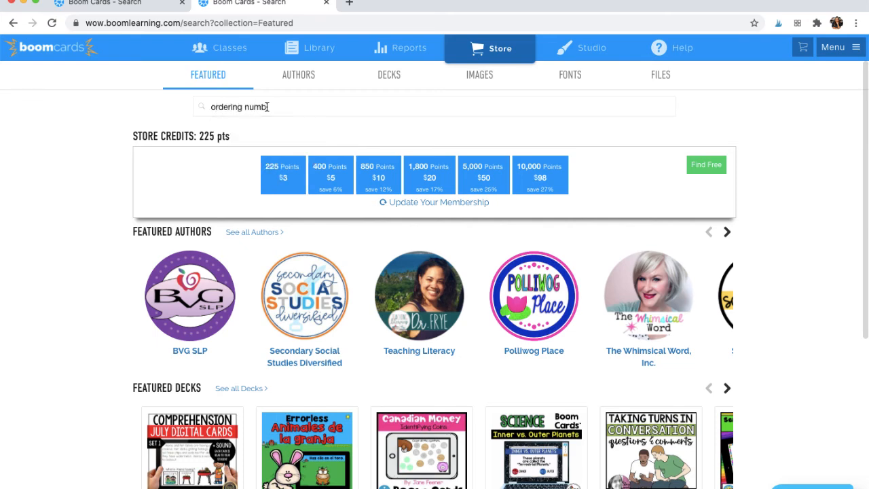
key("Enter")
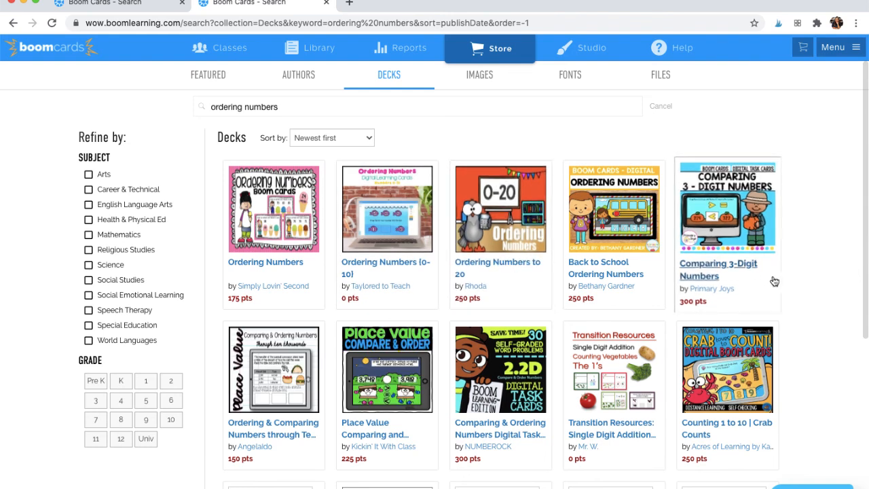
mouse_move(788, 301)
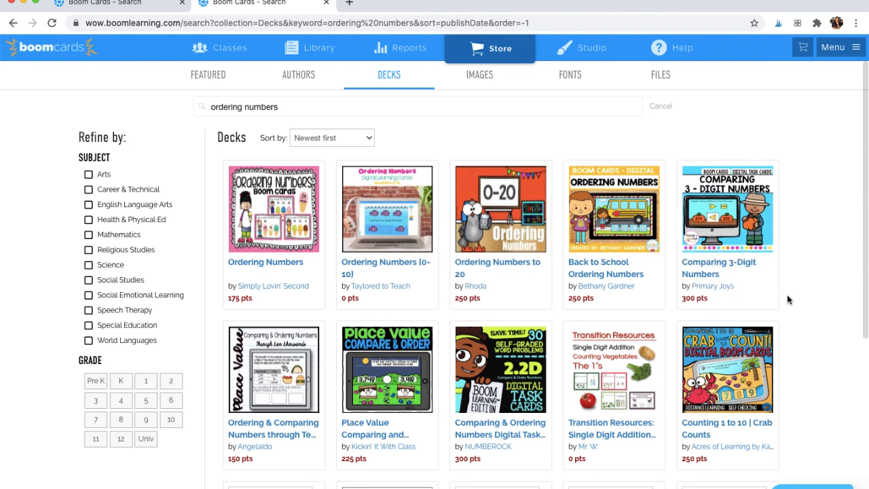